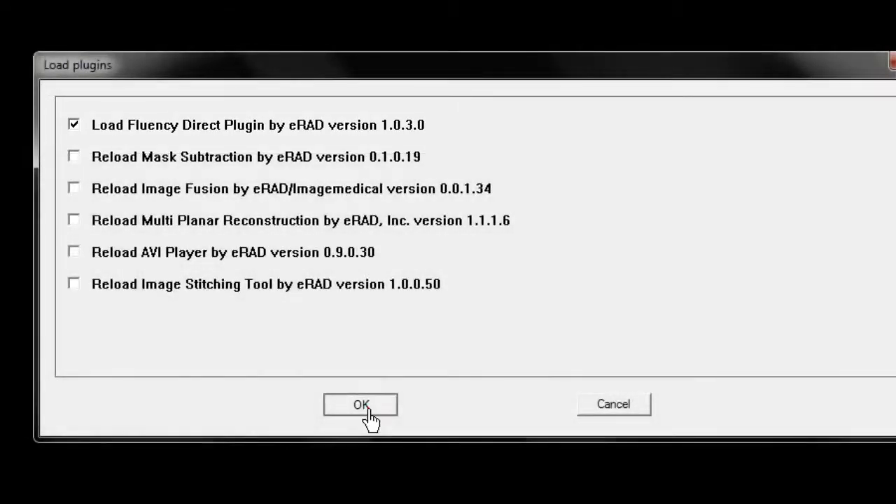
Enable the Fluency Direct plugin and acknowledge the viewer restart notice
{"action": "left_click", "coordinate": [360, 404]}
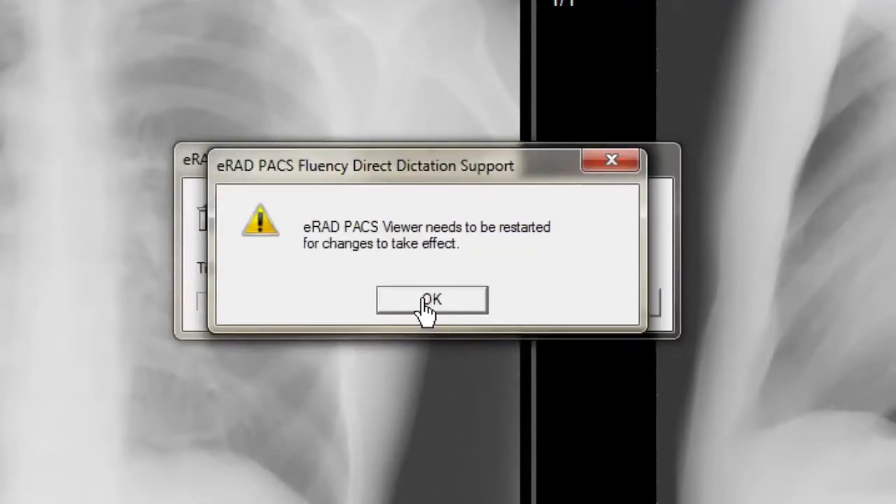
{"action": "left_click", "coordinate": [431, 299]}
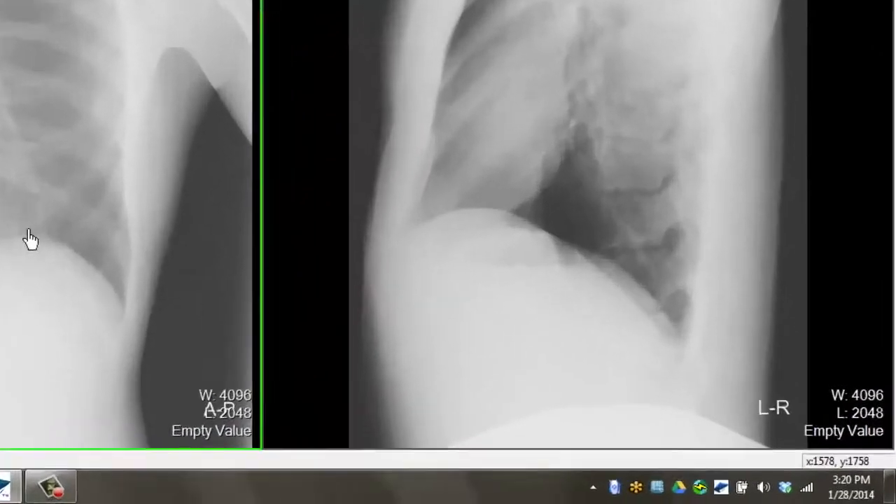
Restart the viewer and open the first CR CHEST 2V study from the work list
{"action": "left_click", "coordinate": [622, 479]}
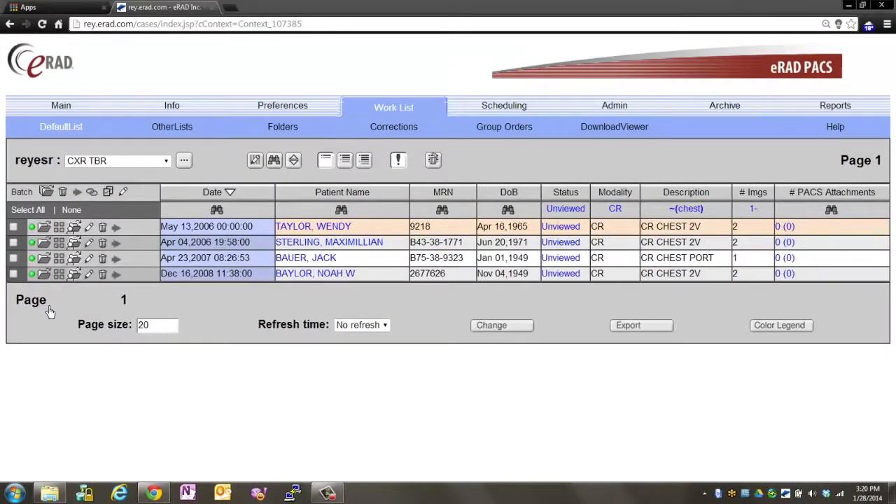
{"action": "left_click", "coordinate": [44, 227]}
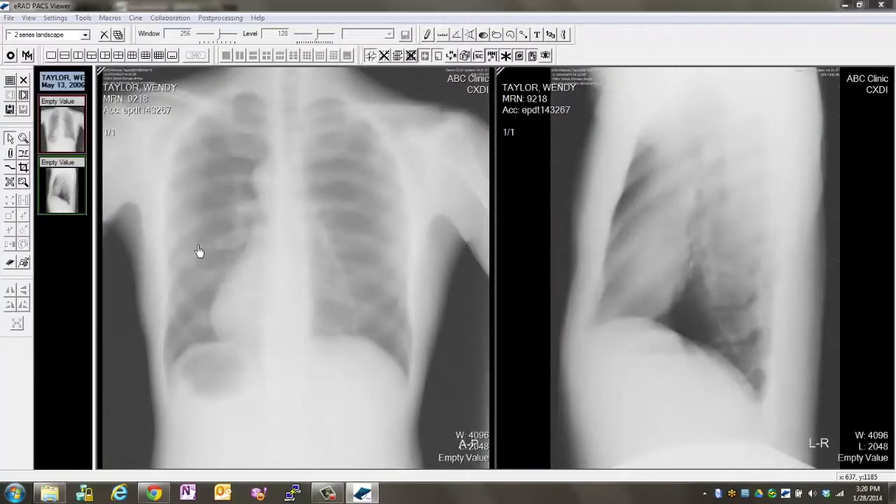
{"action": "mouse_move", "coordinate": [221, 246]}
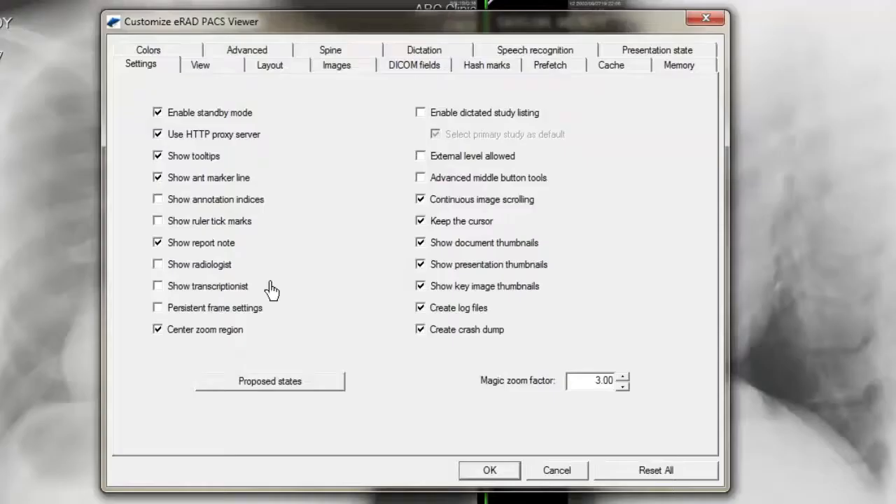
{"action": "mouse_move", "coordinate": [273, 288]}
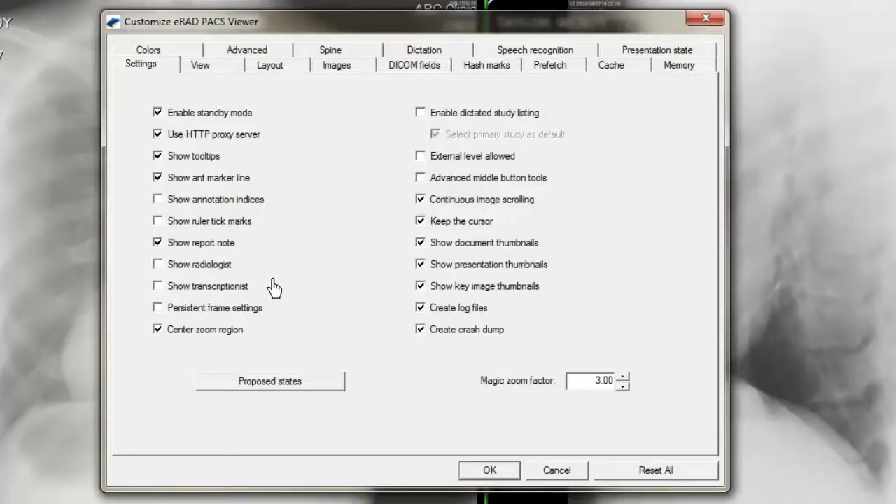
Set speech recognition to Fluency Direct and enter username 'reyes' with the account credentials
{"action": "left_click", "coordinate": [535, 50]}
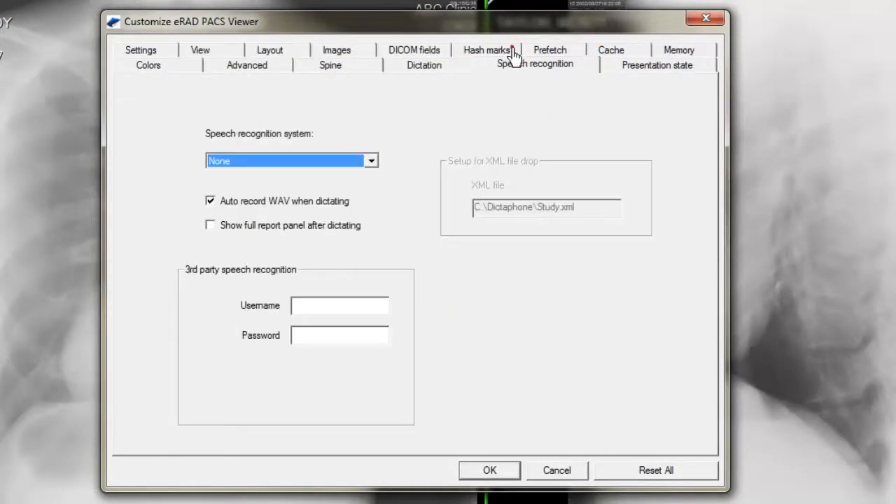
{"action": "mouse_move", "coordinate": [509, 76]}
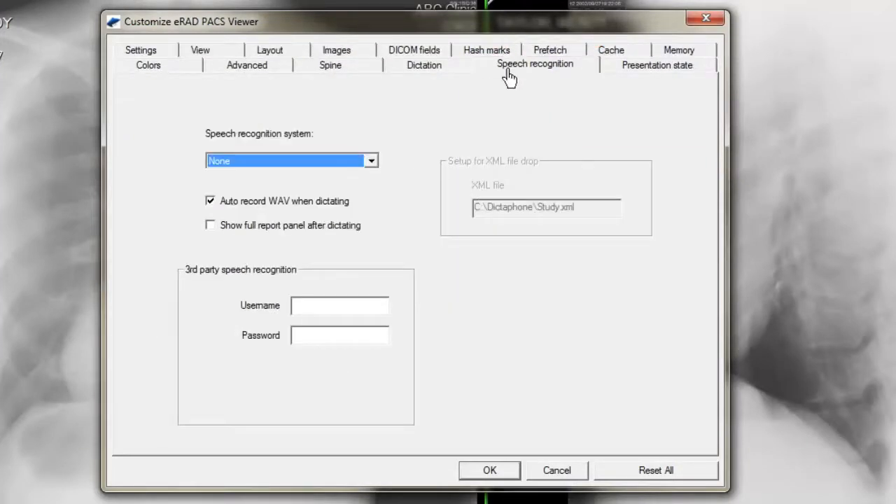
{"action": "mouse_move", "coordinate": [363, 193]}
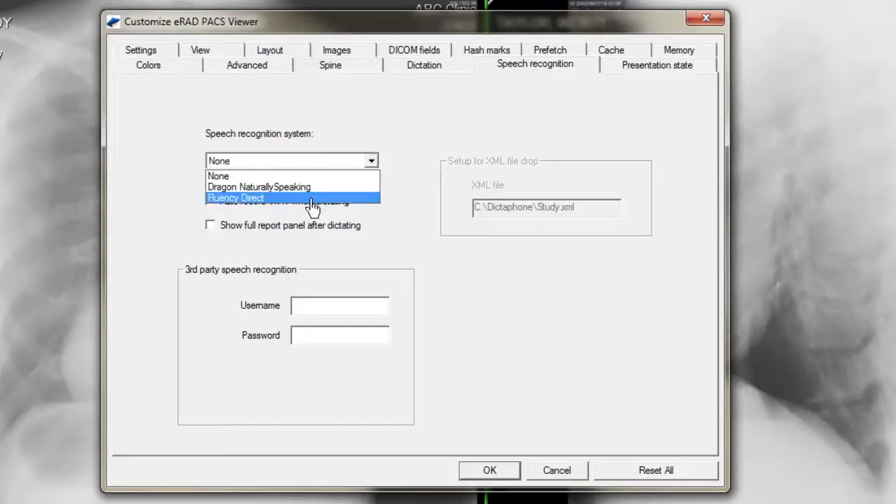
{"action": "left_click", "coordinate": [235, 197]}
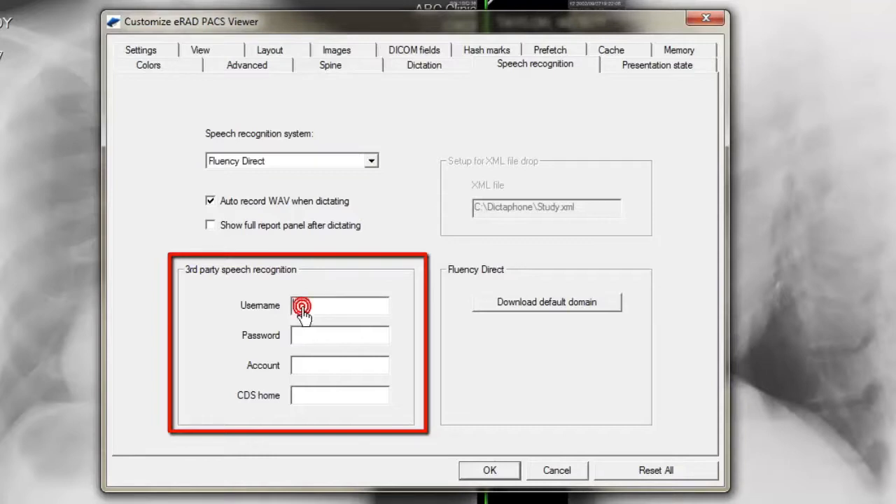
{"action": "type", "text": "reyes"}
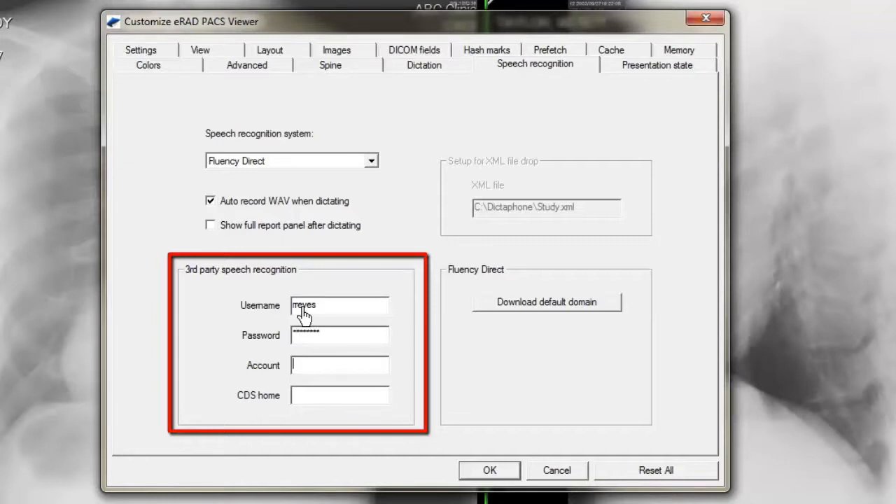
{"action": "right_click", "coordinate": [338, 403]}
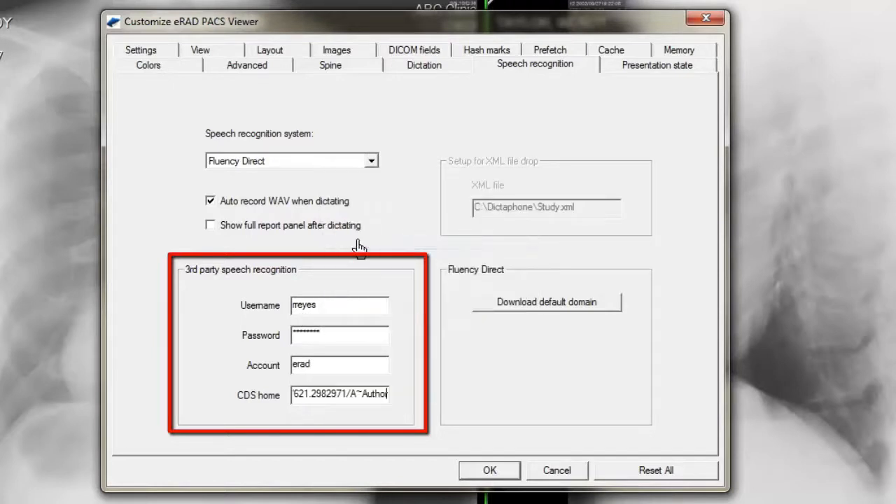
{"action": "mouse_move", "coordinate": [451, 371]}
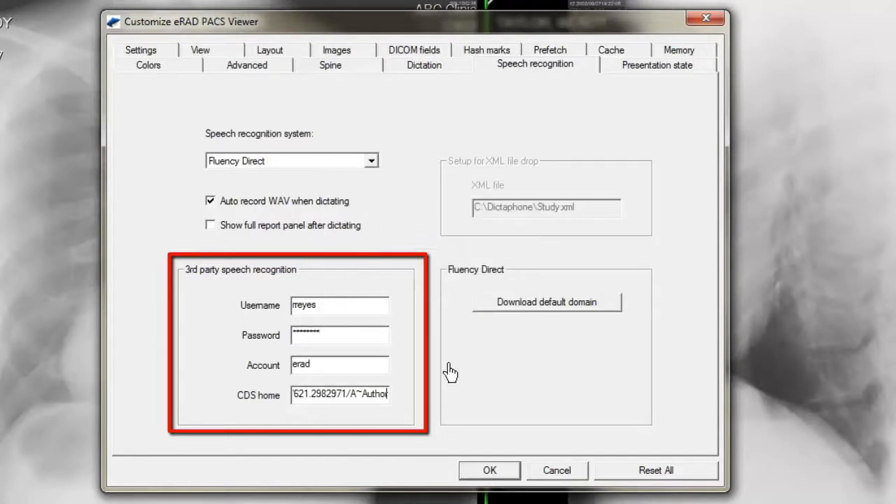
{"action": "mouse_move", "coordinate": [460, 371]}
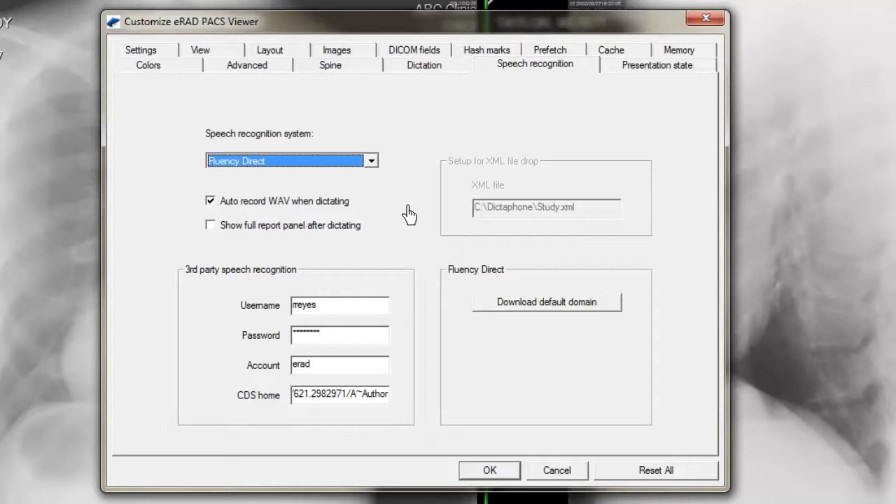
{"action": "mouse_move", "coordinate": [434, 104]}
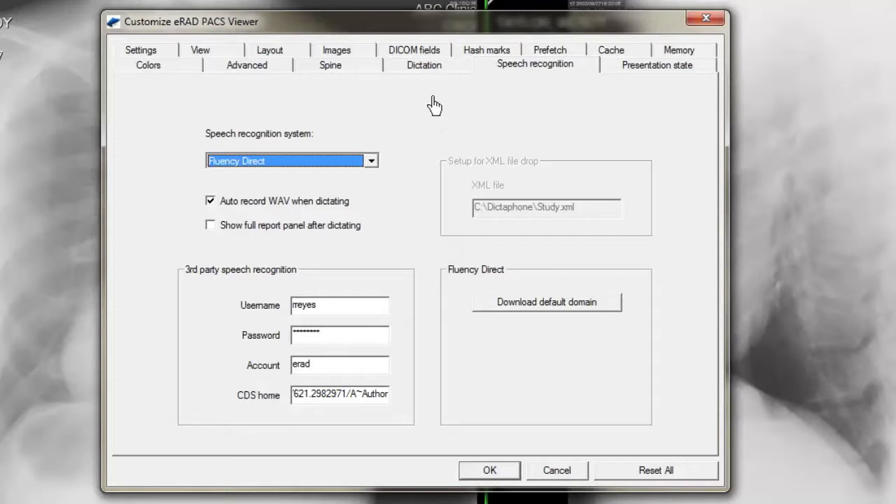
Review the SpeechMike and foot pedal dictation settings and save the customization
{"action": "left_click", "coordinate": [423, 64]}
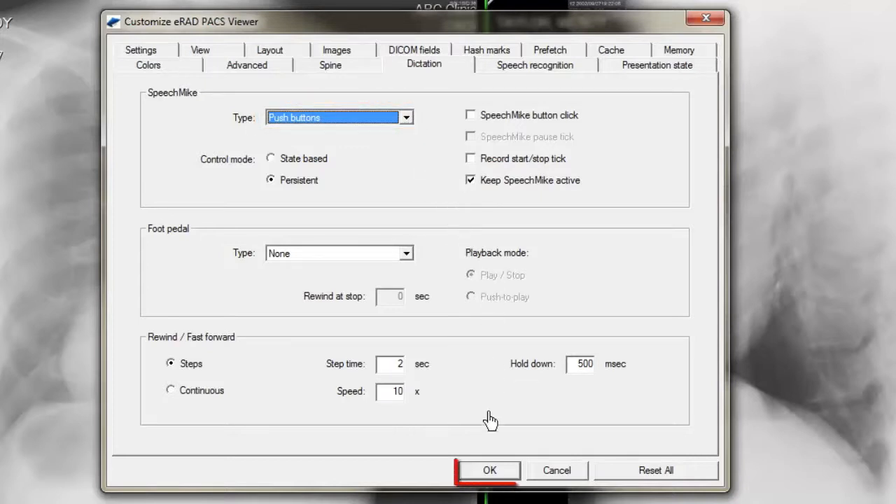
{"action": "left_click", "coordinate": [490, 471]}
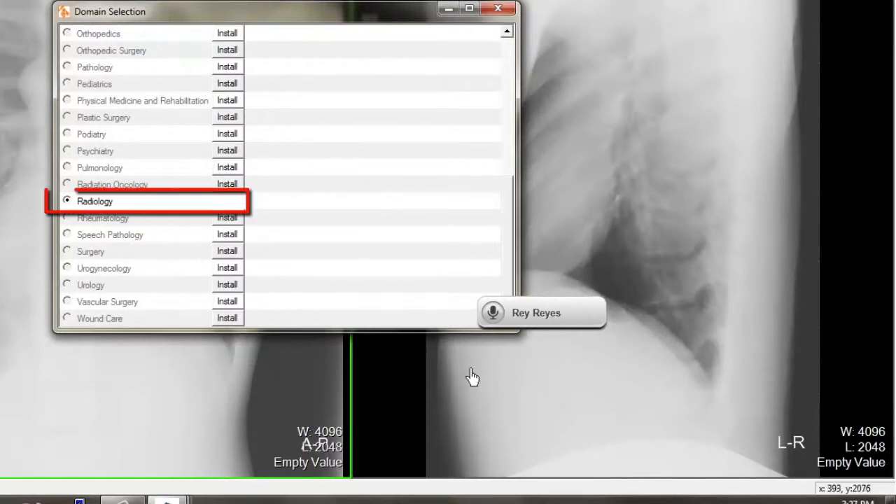
{"action": "mouse_move", "coordinate": [366, 273]}
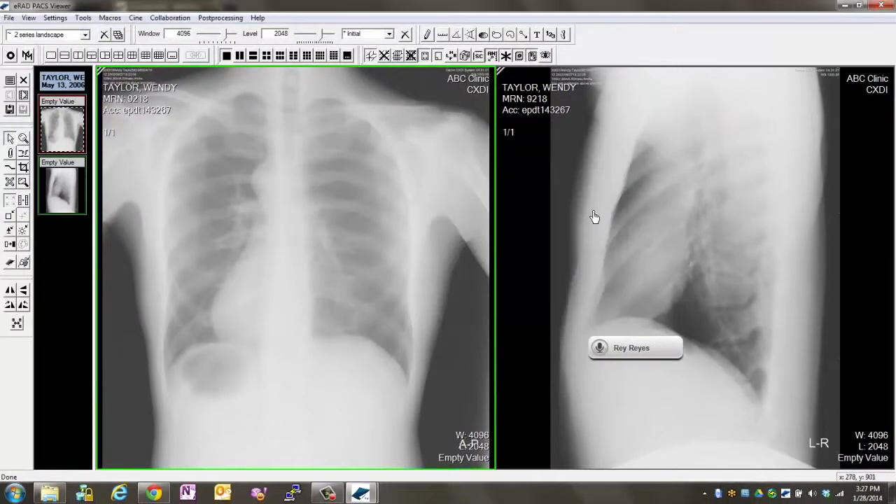
{"action": "mouse_move", "coordinate": [595, 224]}
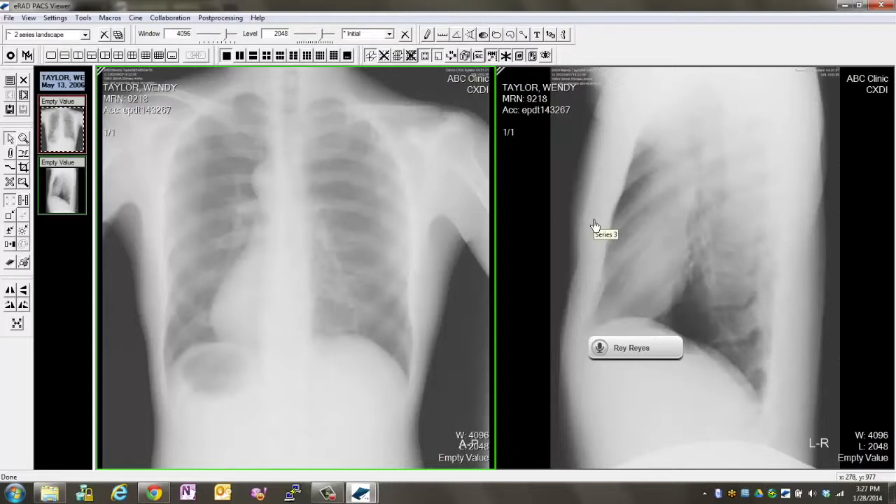
{"action": "mouse_move", "coordinate": [595, 225]}
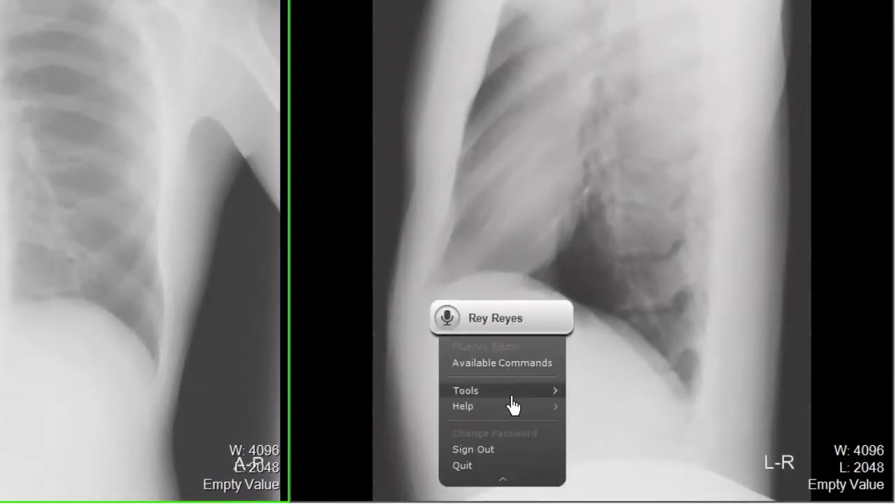
Run the microphone calibration from the Tools menu and save it
{"action": "left_click", "coordinate": [464, 389]}
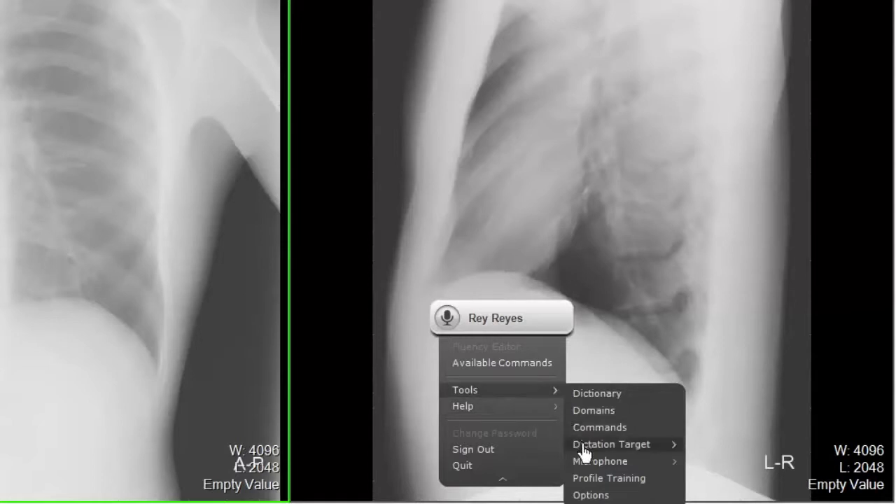
{"action": "mouse_move", "coordinate": [599, 461]}
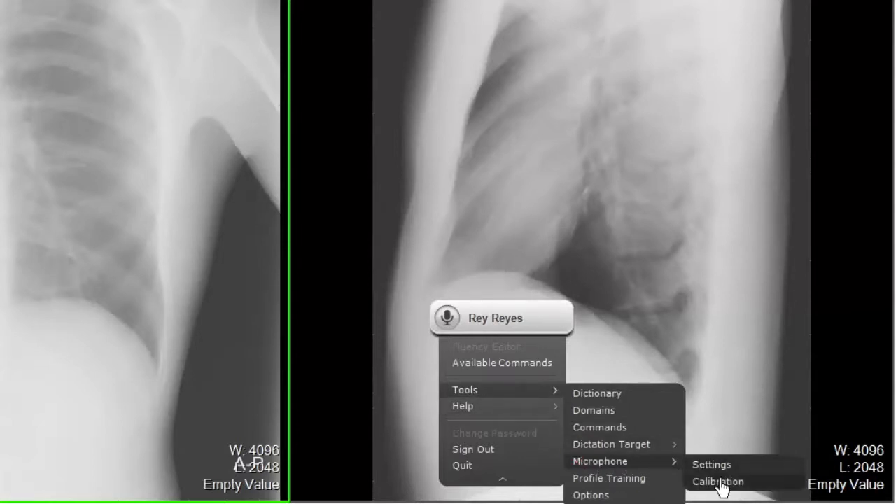
{"action": "left_click", "coordinate": [716, 482]}
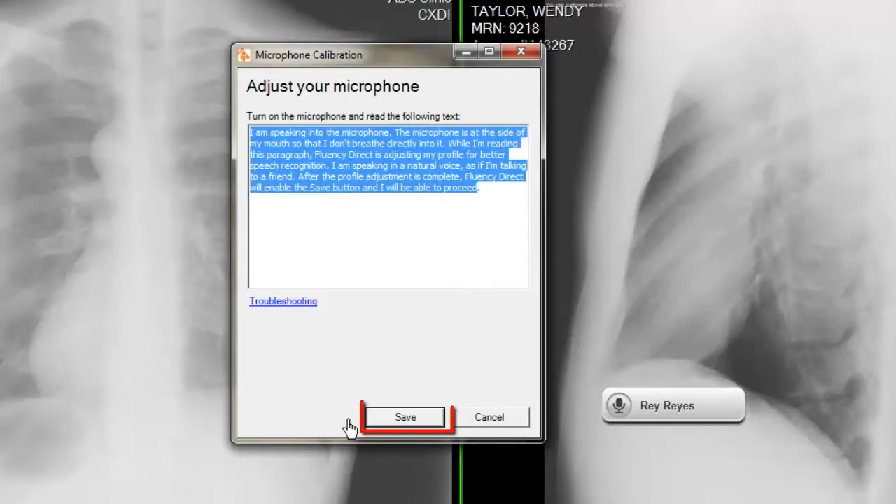
{"action": "left_click", "coordinate": [406, 417]}
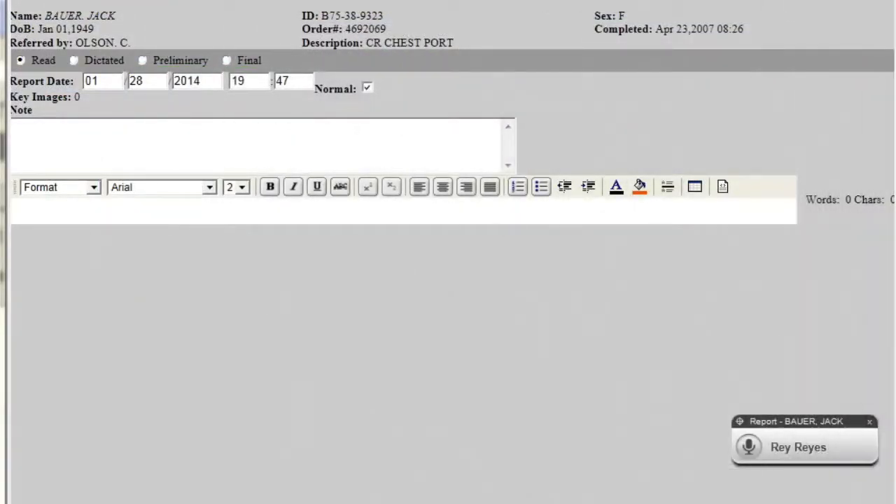
Dictate Technique: PA and lateral views, Comparison: None, and a 0.3 x 0.3 cm left upper lung nodular density
{"action": "left_click", "coordinate": [747, 446]}
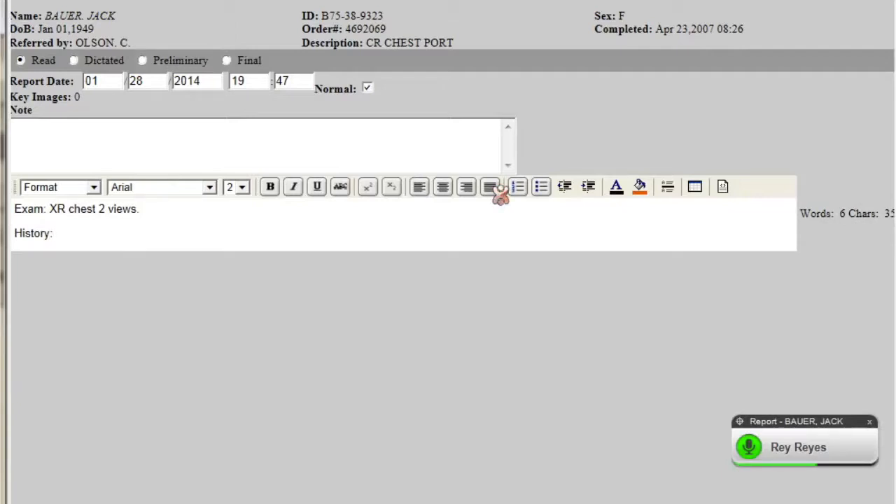
{"action": "type", "text": "Technique: PA and lateral views were obtained."}
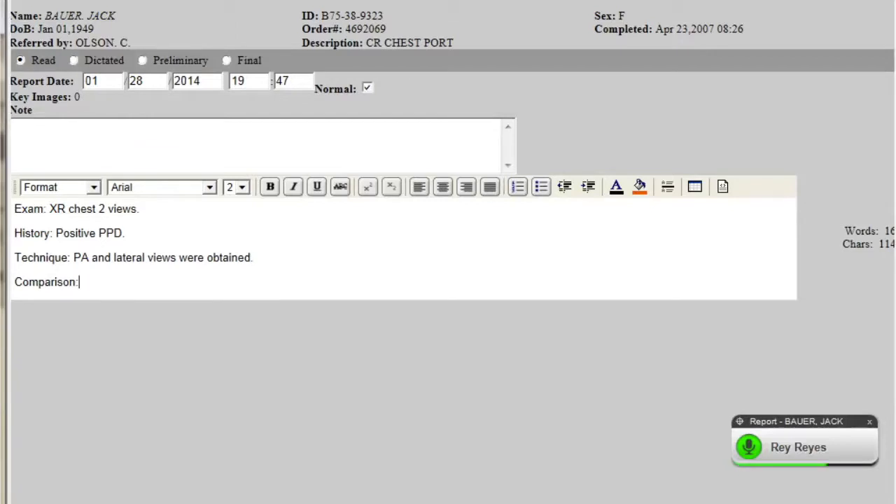
{"action": "type", "text": "None."}
{"action": "type", "text": "Findings: The lung fields are free"}
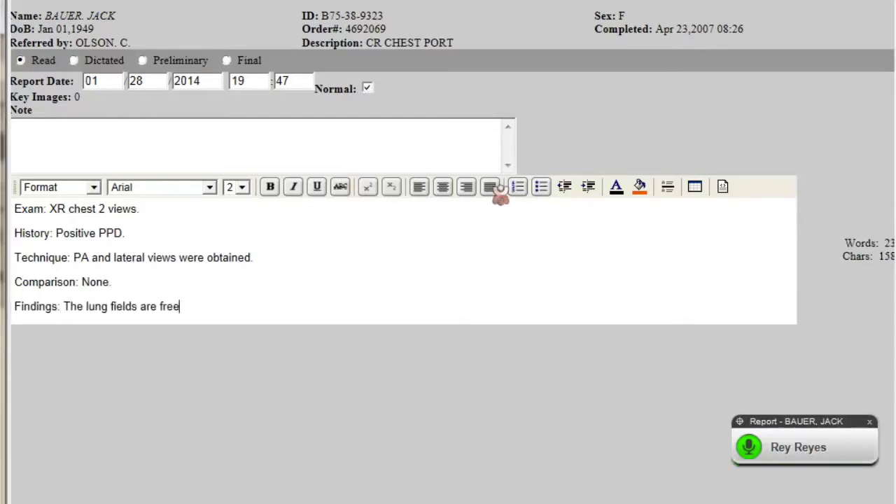
{"action": "type", "text": "of acute infiltrates"}
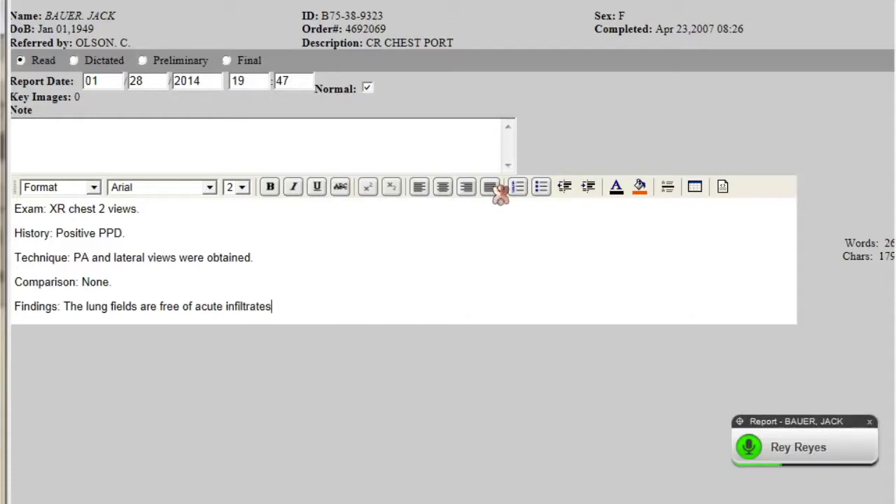
{"action": "type", "text": "There is a questionable nodular density left upper lung field"}
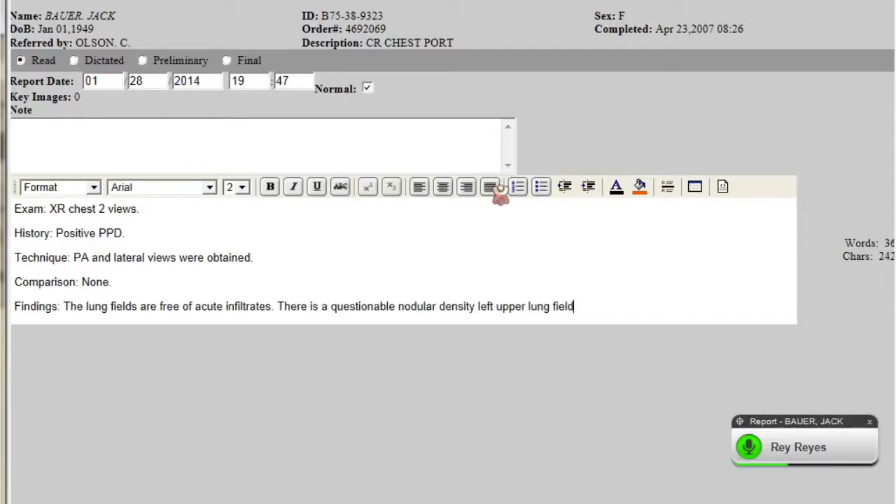
{"action": "type", "text": "overlying"}
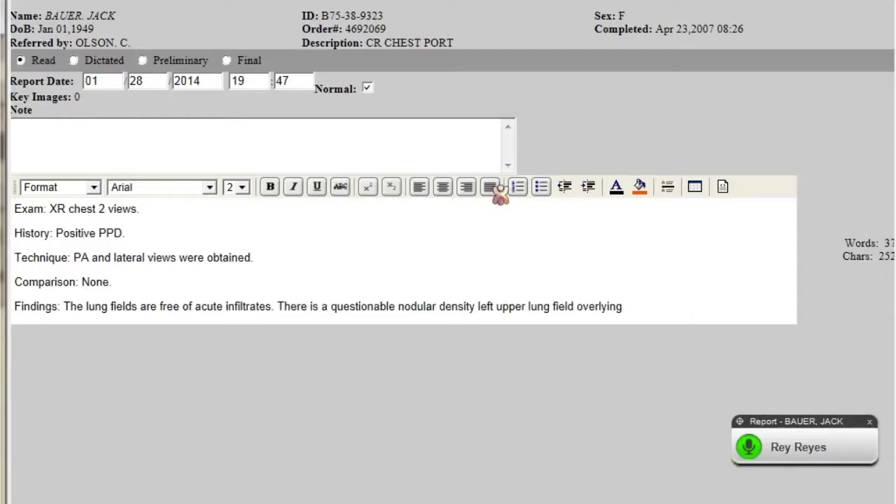
{"action": "type", "text": "the second anterior space"}
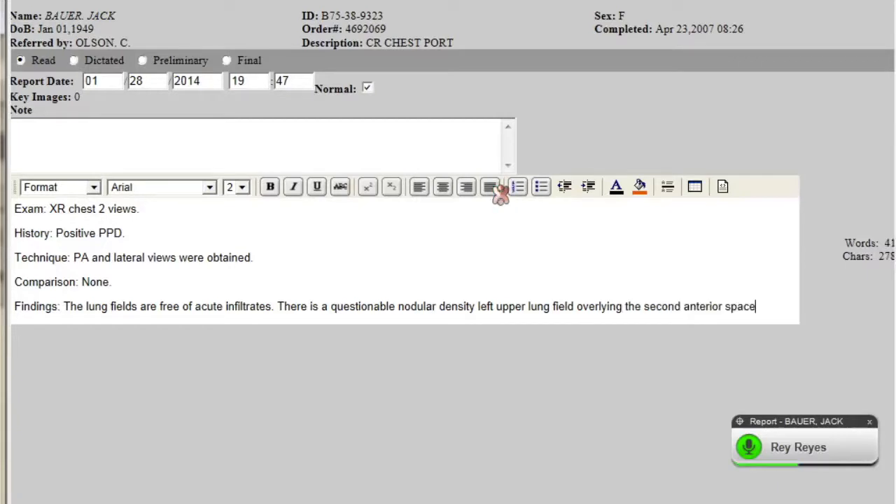
{"action": "type", "text": "measuring approximately 0.3 x 0.3 cm"}
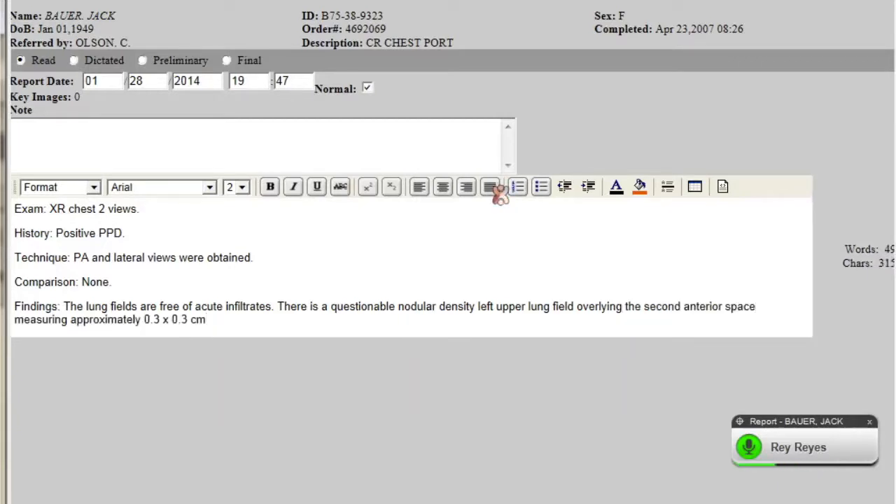
Dictate cardiac silhouette enlargement, thoracic aorta calcification, unremarkable hilar regions and minor degenerative thorax changes
{"action": "type", "text": "There is marked enlargement of the cardiac silhouette"}
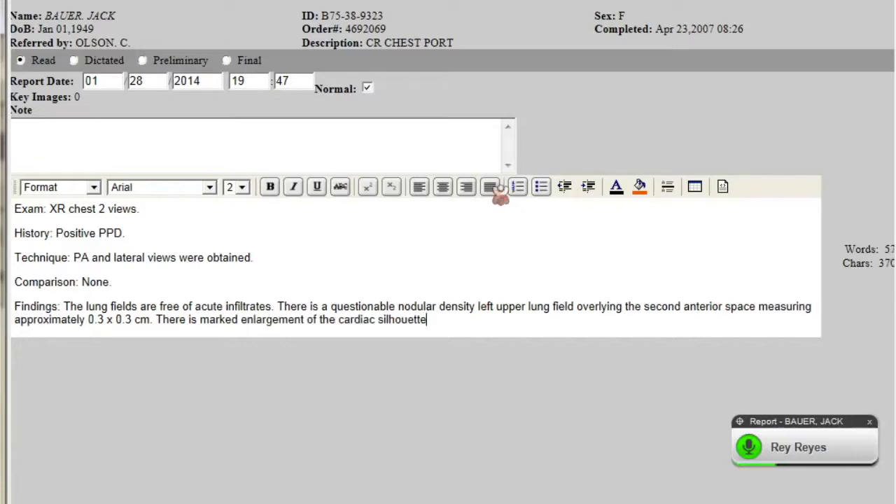
{"action": "type", "text": "Calcification"}
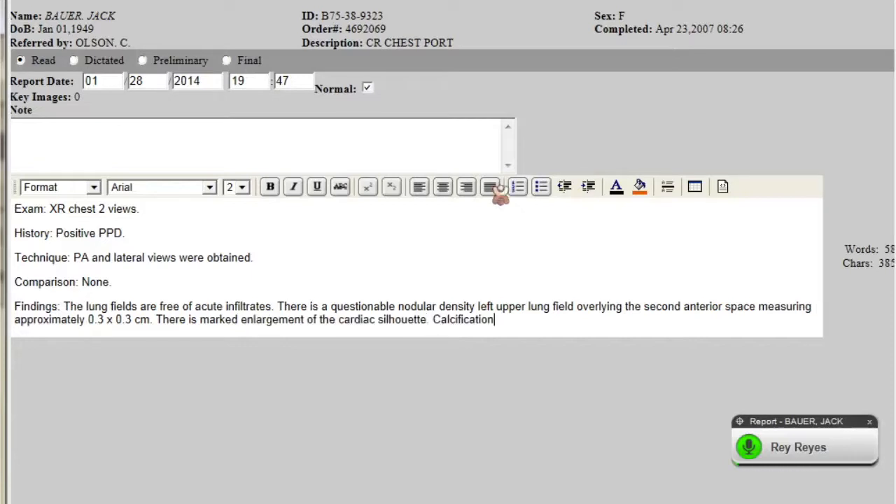
{"action": "type", "text": "and uncoiling of the thoracic aorta is seen. The hilar"}
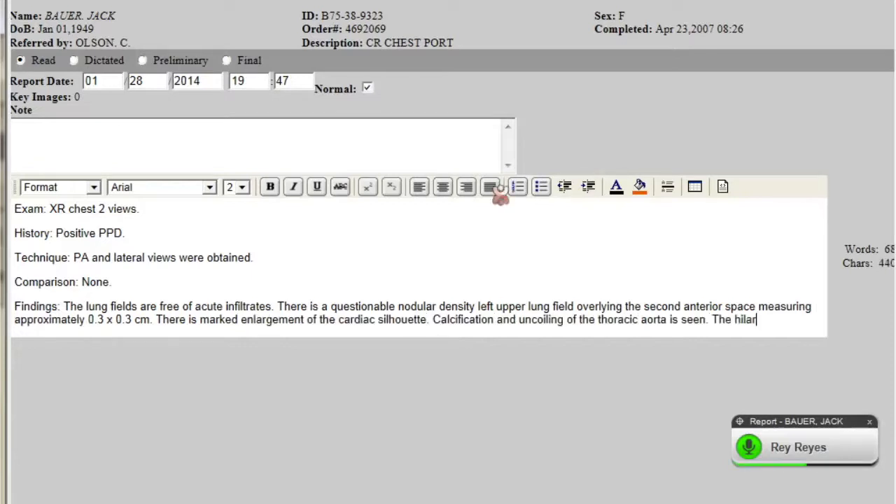
{"action": "type", "text": "regions are grossly unremarkable"}
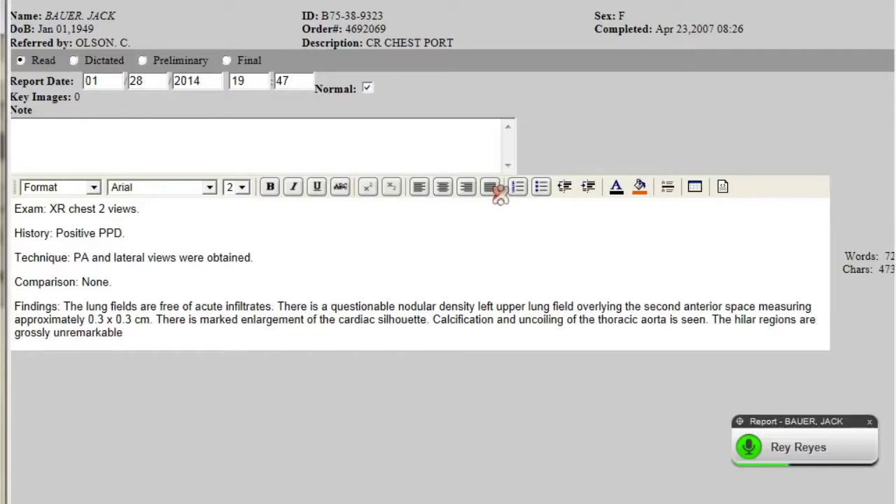
{"action": "type", "text": "Examination of the thorax reveals"}
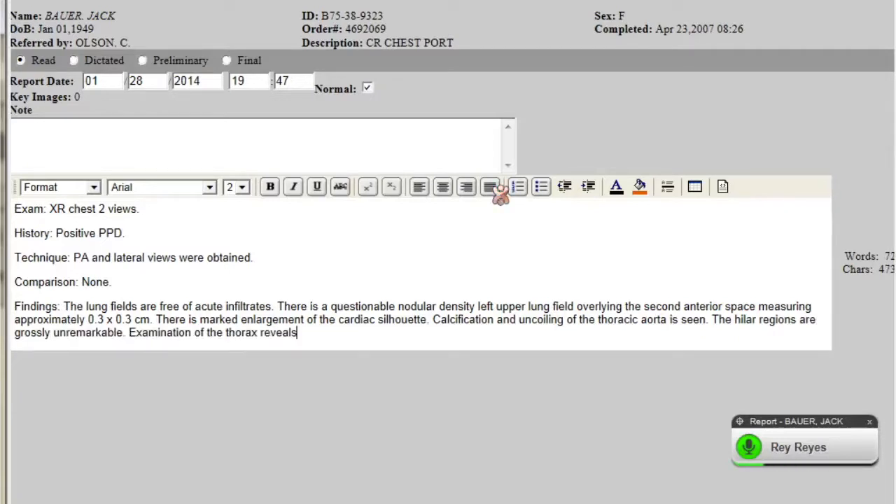
{"action": "type", "text": "minor degenerative changes of the thoracic spine."}
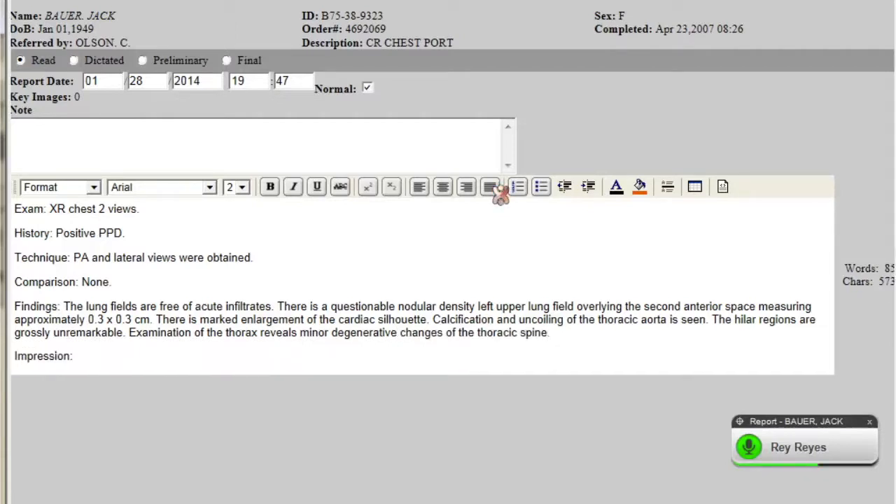
Dictate Impression: sub 5 mm left upper lobe nodule, follow-up radiograph in 4 to 6 months, no acute findings
{"action": "type", "text": "1. Questionable sub 5 mm parenchymal"}
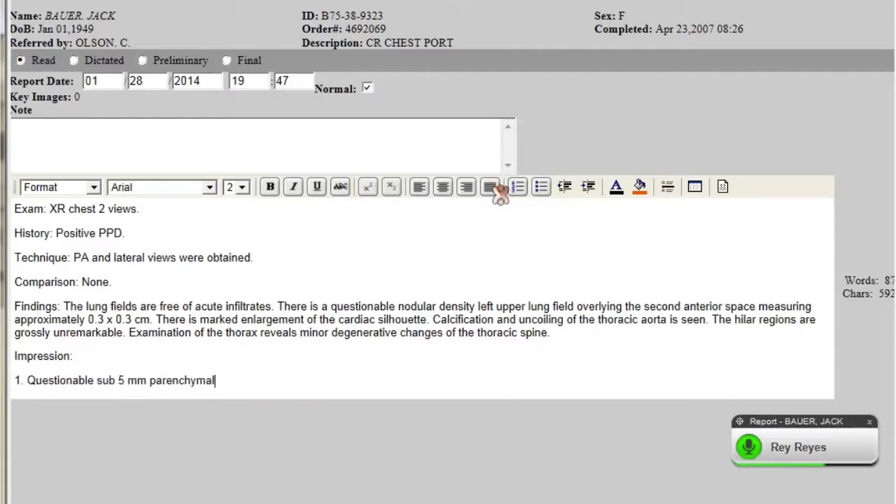
{"action": "type", "text": "nodule left upper lobe"}
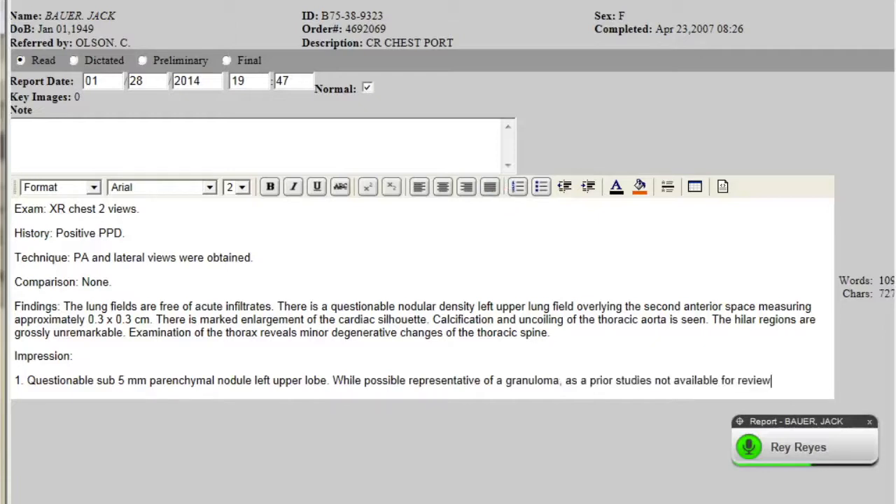
{"action": "type", "text": ", follow up chest"}
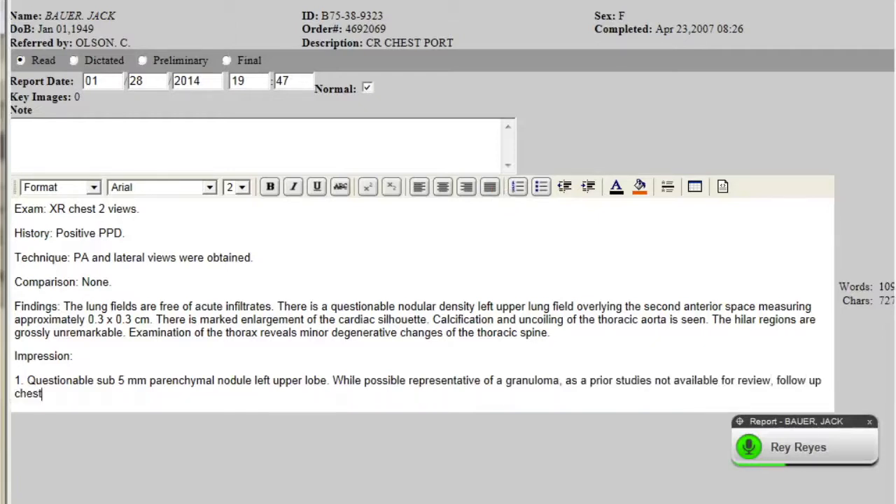
{"action": "type", "text": "radiograph in 4 to 6 months time is suggested"}
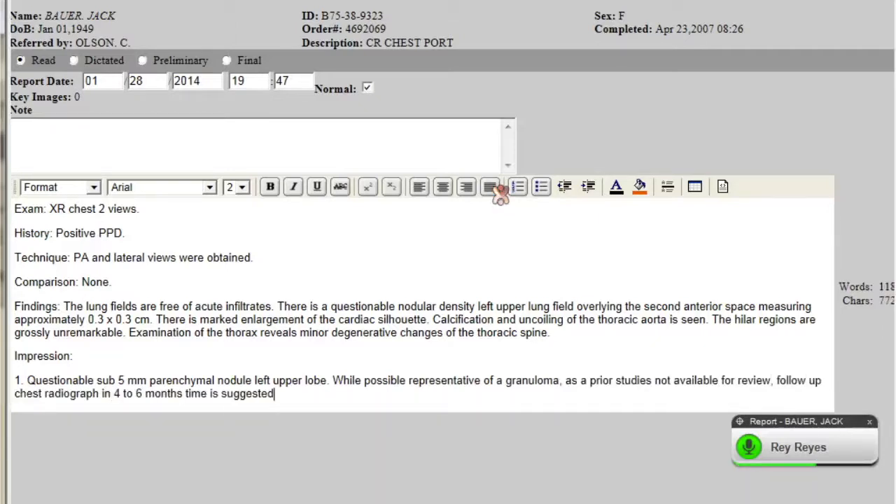
{"action": "type", "text": "to assess stability"}
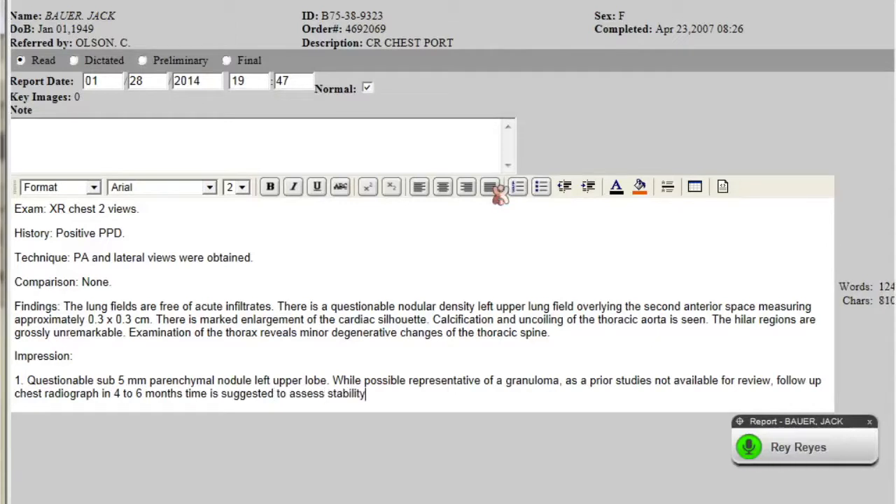
{"action": "type", "text": "2. No acute"}
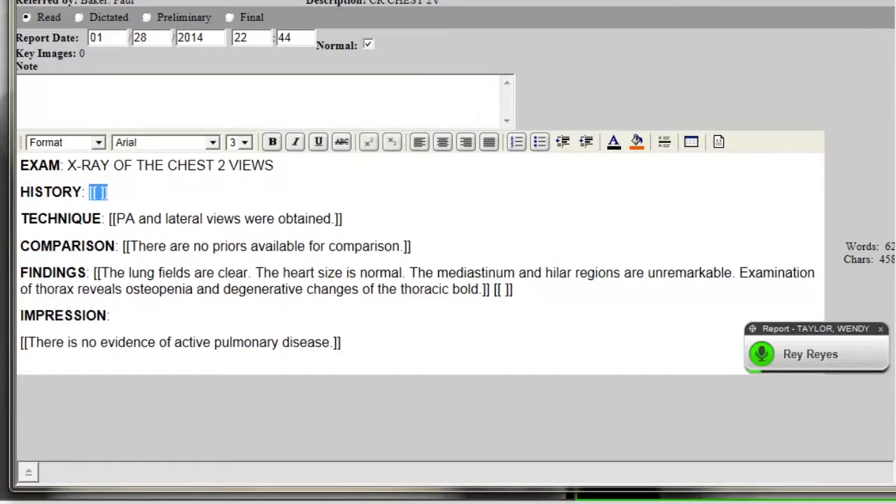
Fill the History field with 'Positive PPD' and the Comparison field with 1/3/12, 3/2/13
{"action": "type", "text": "Positive PPD"}
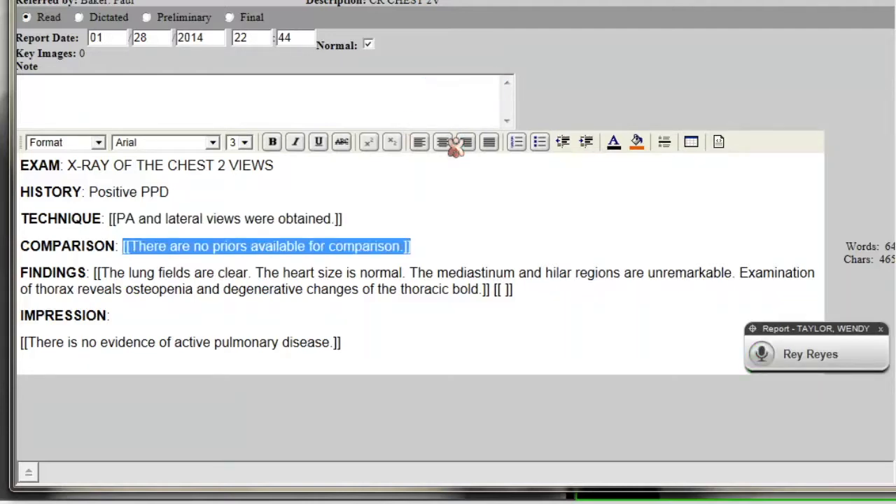
{"action": "type", "text": "1/3/12, 3/2/13"}
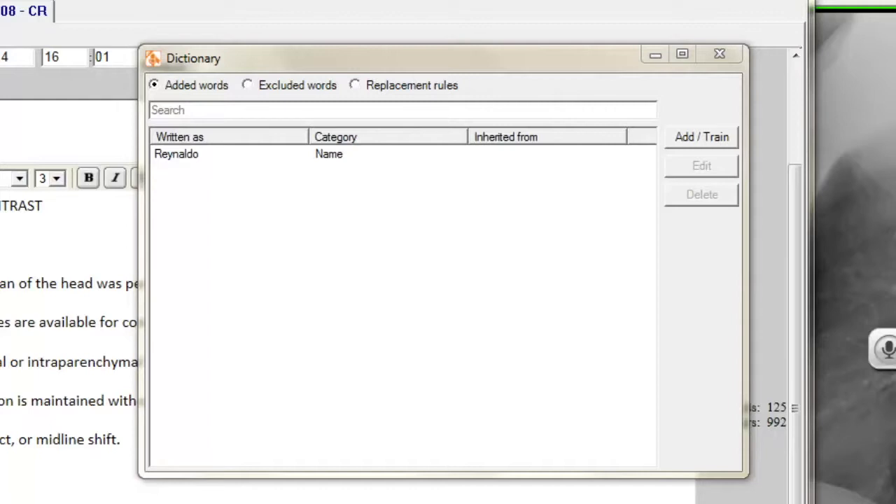
Show the excluded words, then the replacement rules where disk becomes disc
{"action": "left_click", "coordinate": [246, 85]}
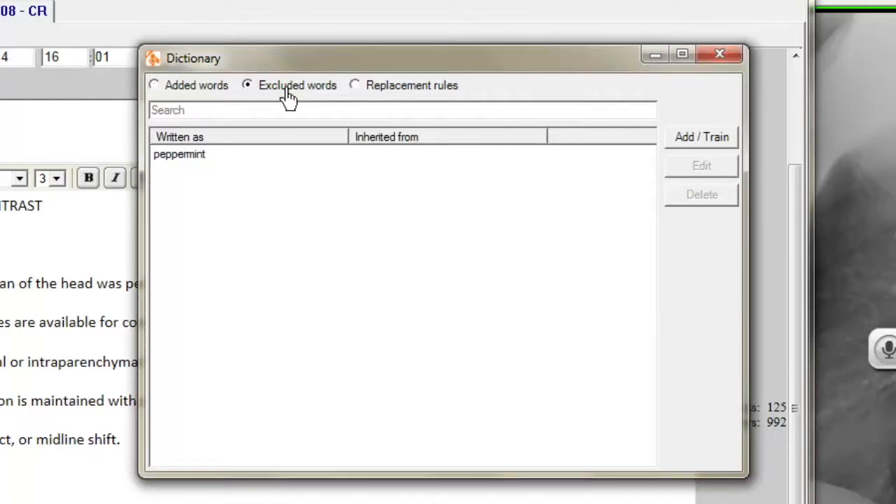
{"action": "left_click", "coordinate": [356, 85]}
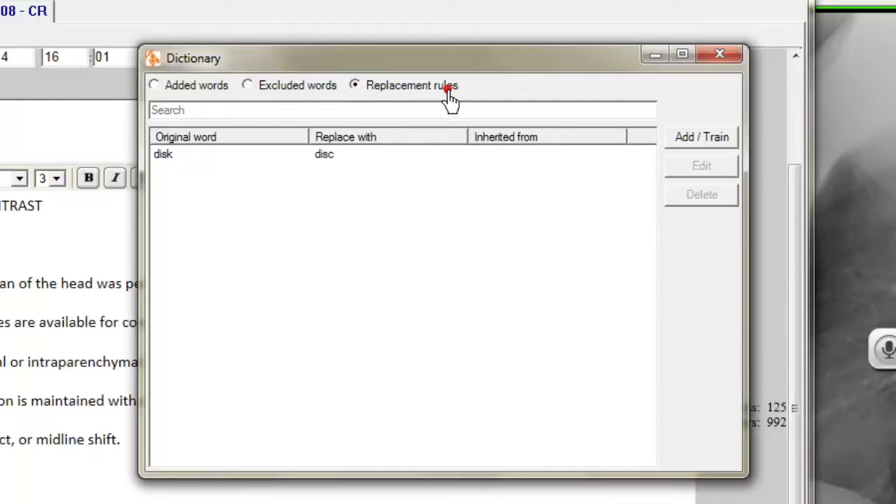
{"action": "mouse_move", "coordinate": [445, 98]}
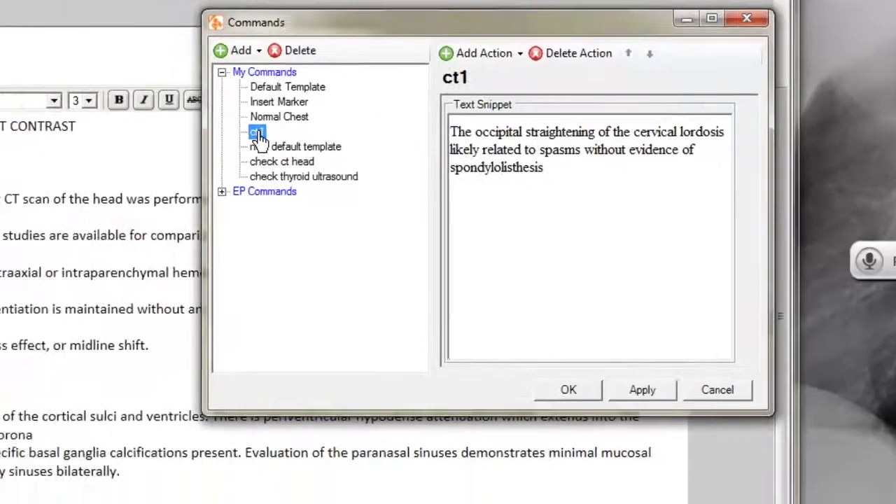
Insert the ct1 cervical lordosis snippet into the CT head report findings
{"action": "left_click", "coordinate": [569, 389]}
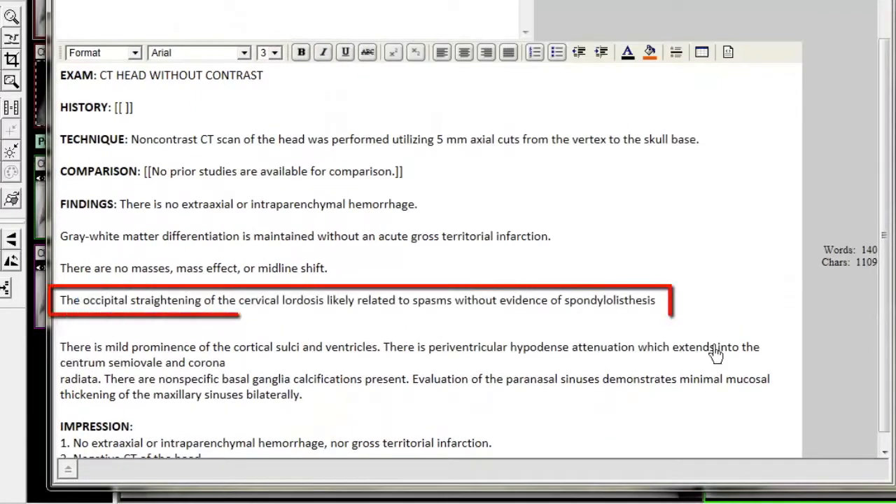